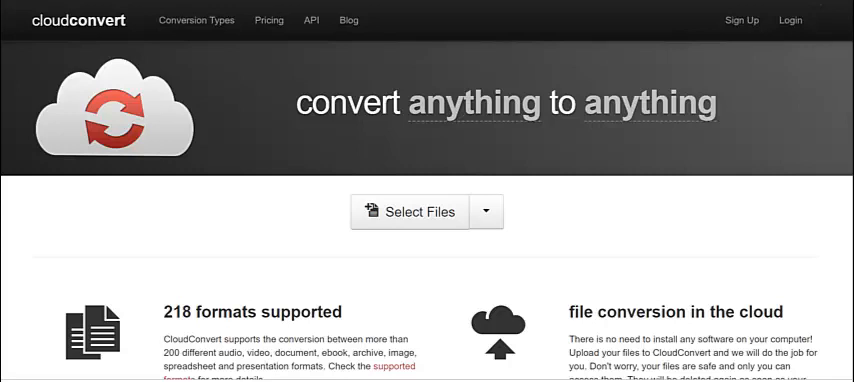
mouse_move(506, 124)
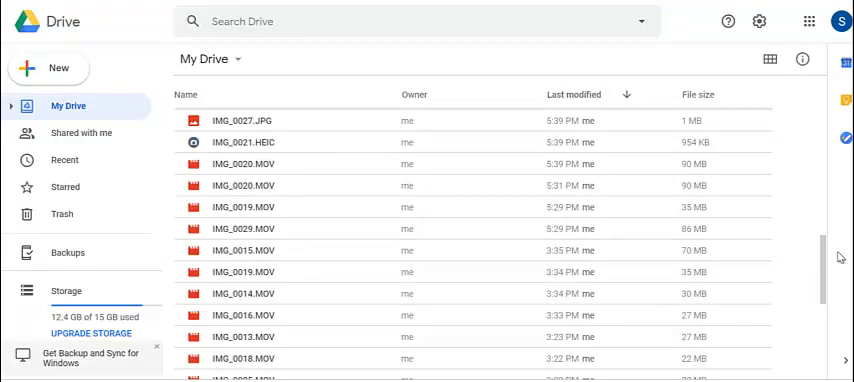
mouse_move(552, 144)
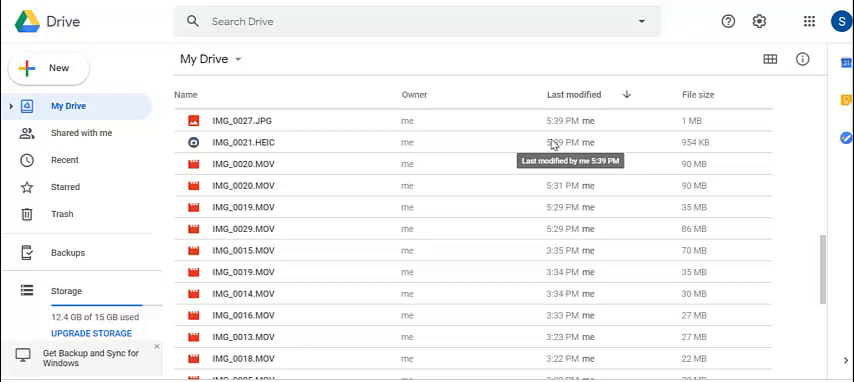
- Log in to CloudConvert using the Google account option
left_click(242, 142)
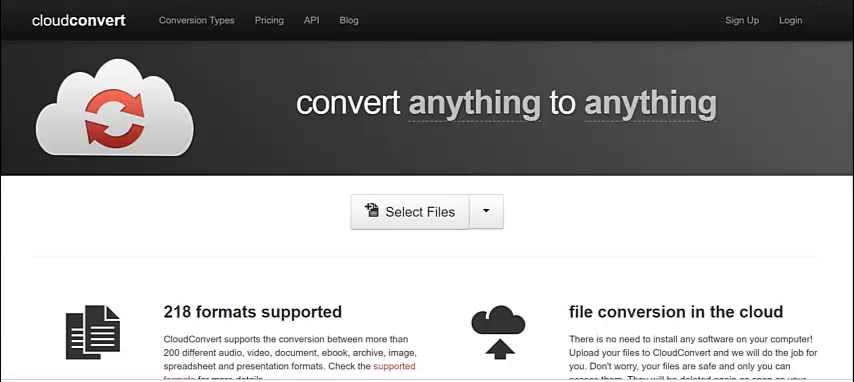
mouse_move(656, 20)
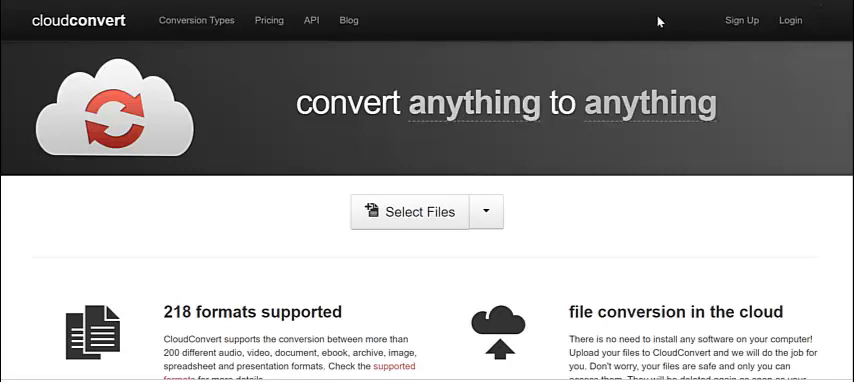
left_click(788, 20)
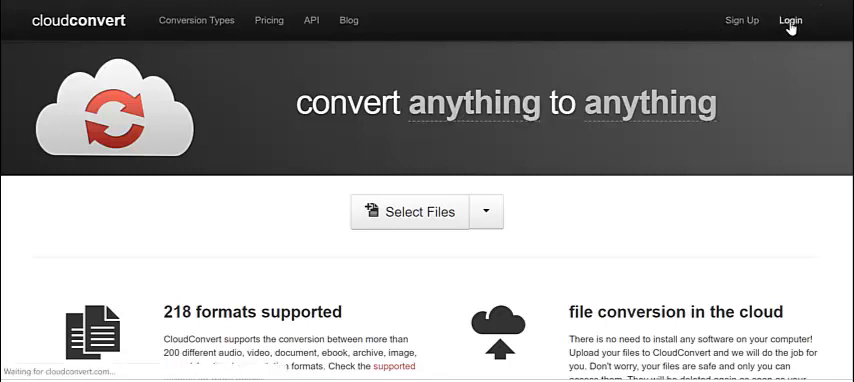
left_click(790, 20)
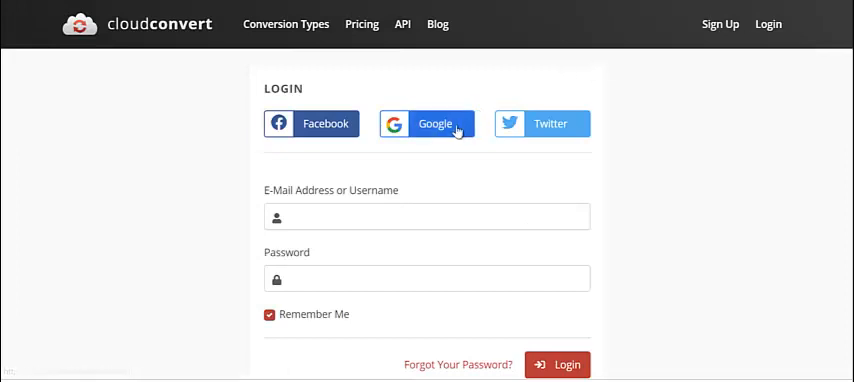
left_click(428, 122)
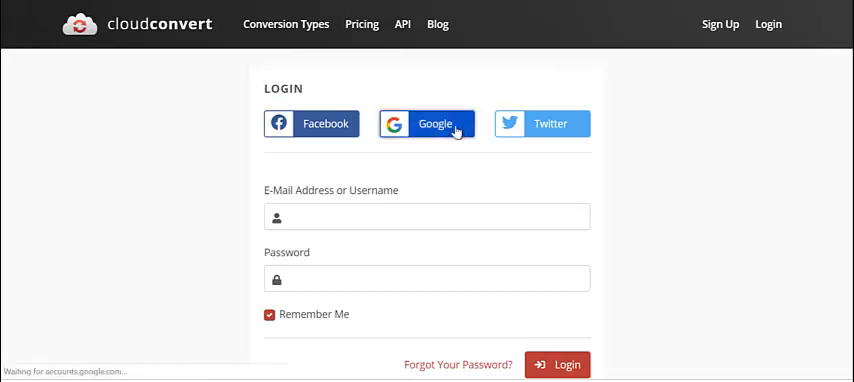
left_click(428, 122)
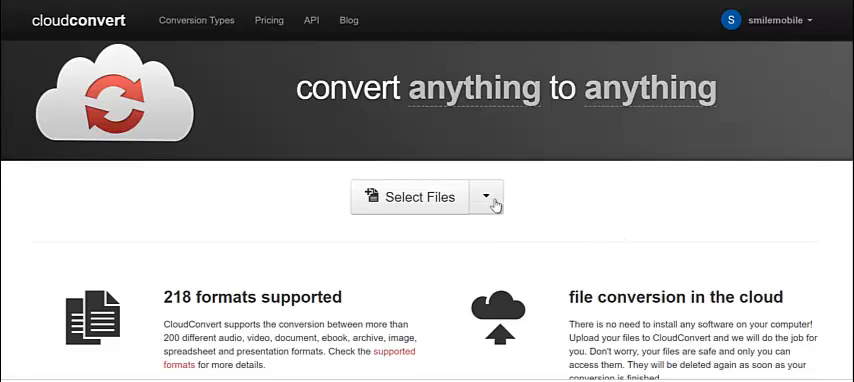
- Choose Google Drive as the file source and select four MOV videos in the picker
left_click(484, 196)
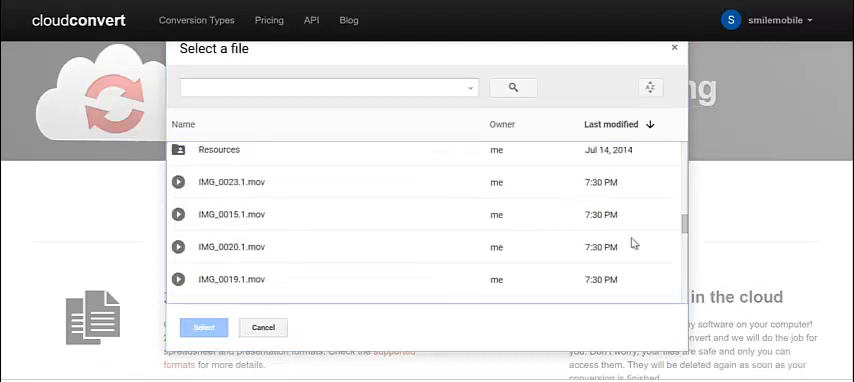
mouse_move(378, 210)
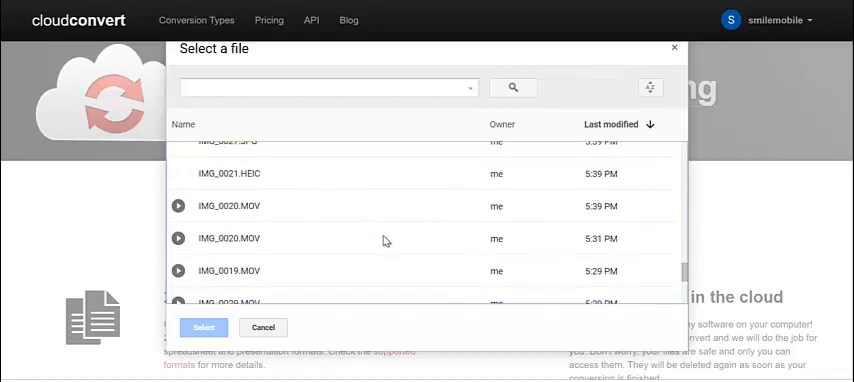
mouse_move(690, 282)
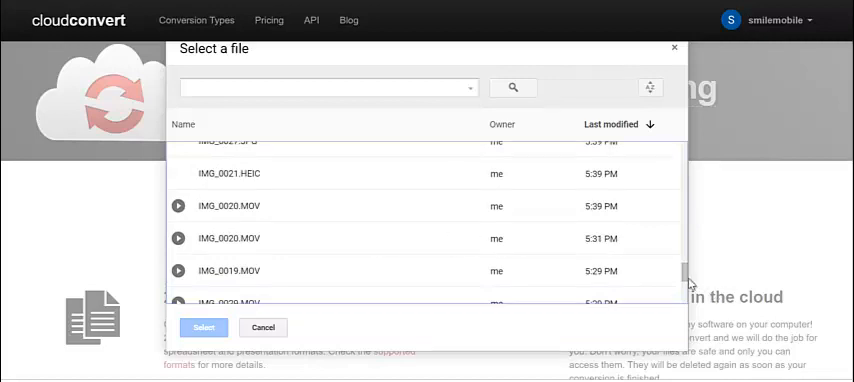
scroll("down", 3)
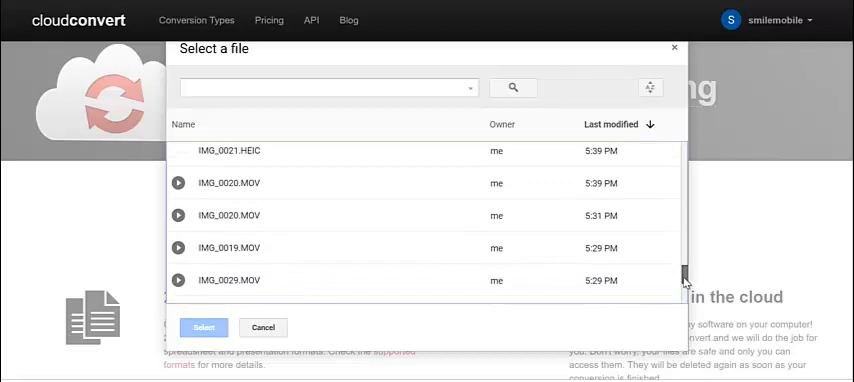
scroll("down", 3)
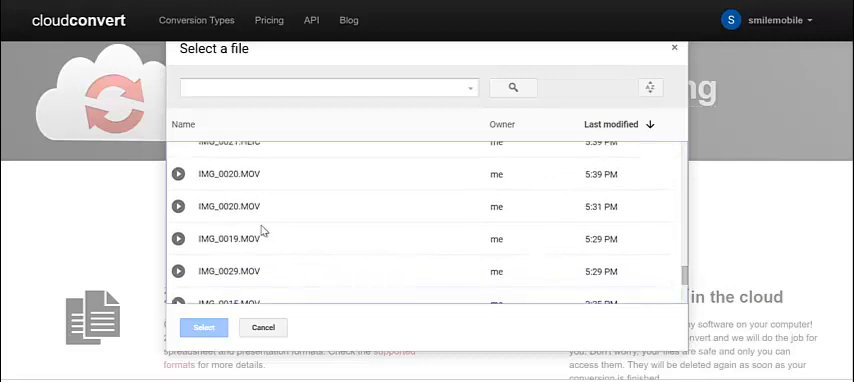
mouse_move(368, 210)
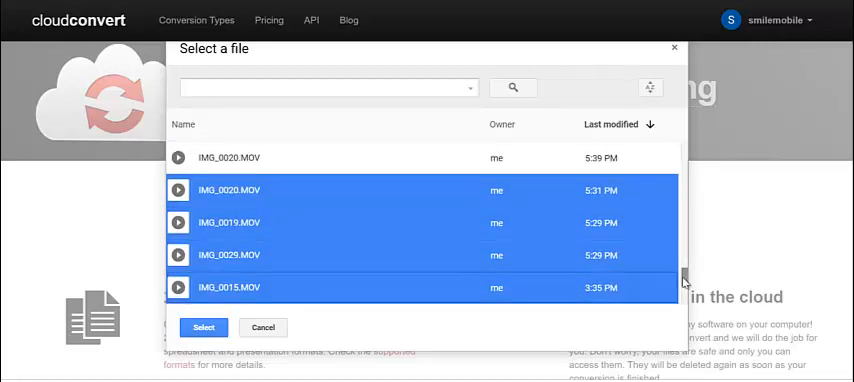
scroll("down", 3)
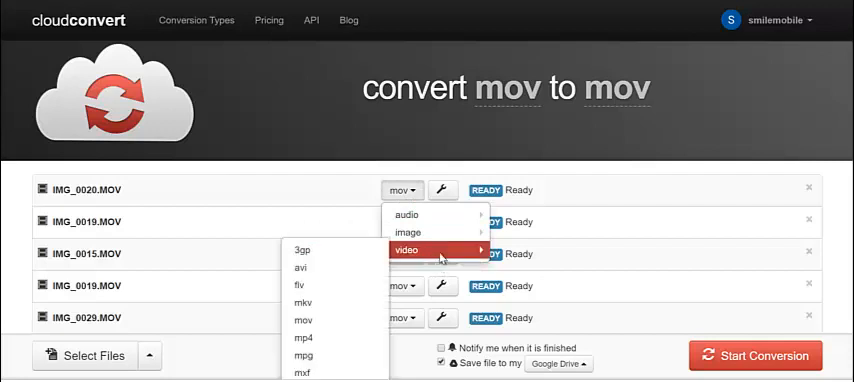
- Set MP4 as the output format for the first video and then all remaining videos
left_click(304, 338)
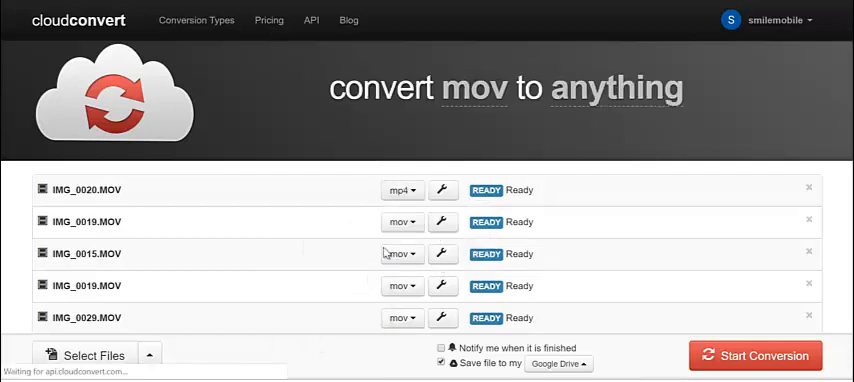
left_click(400, 222)
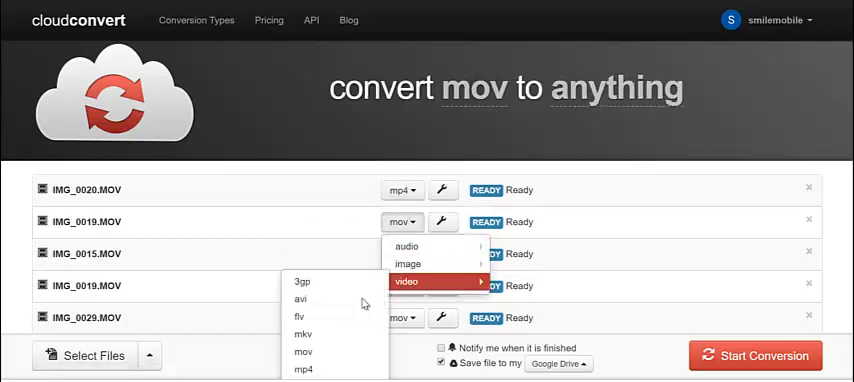
left_click(304, 368)
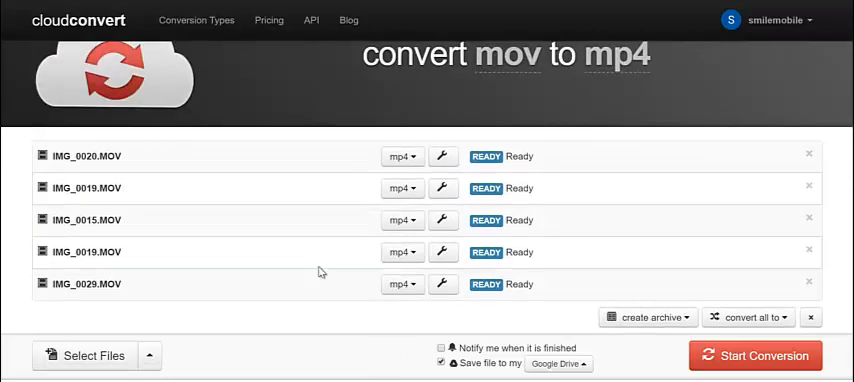
mouse_move(336, 240)
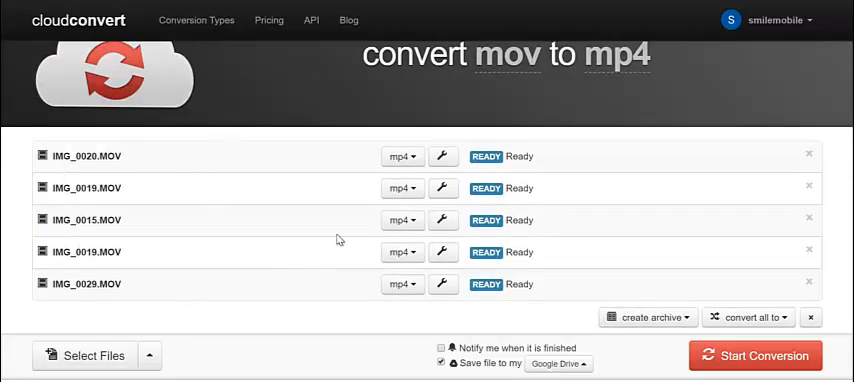
- Start the conversion and show the finished IMG_0019.mp4 in Google Drive
left_click(756, 356)
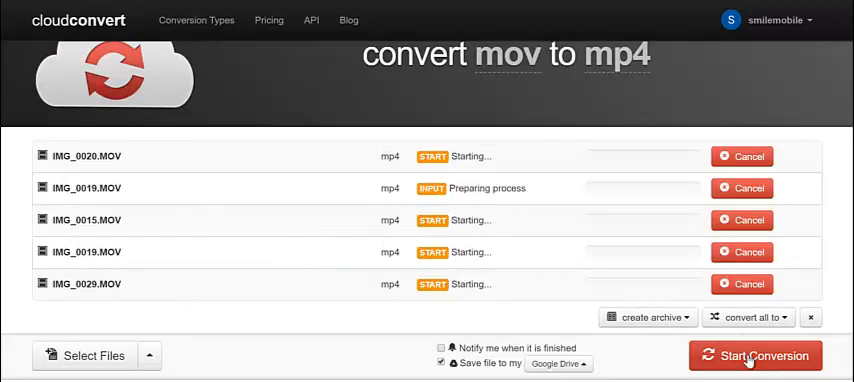
left_click(756, 356)
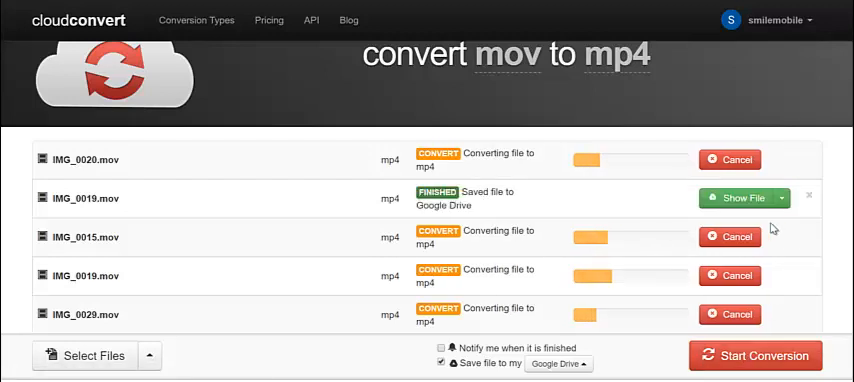
mouse_move(744, 198)
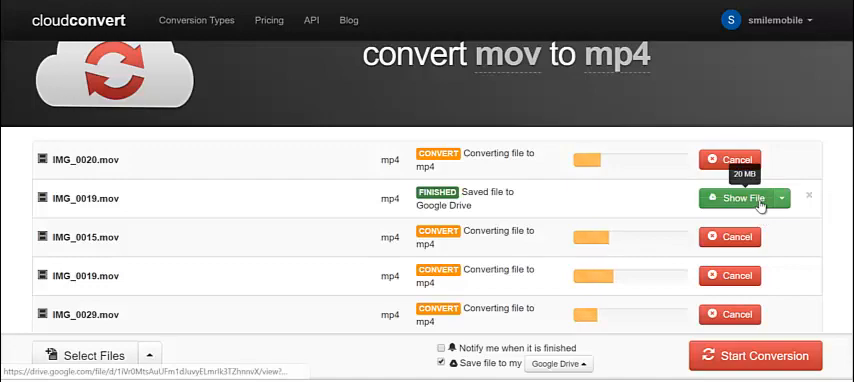
left_click(740, 196)
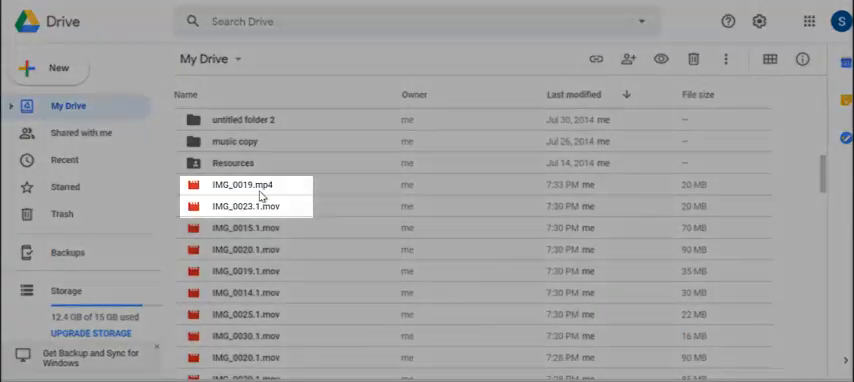